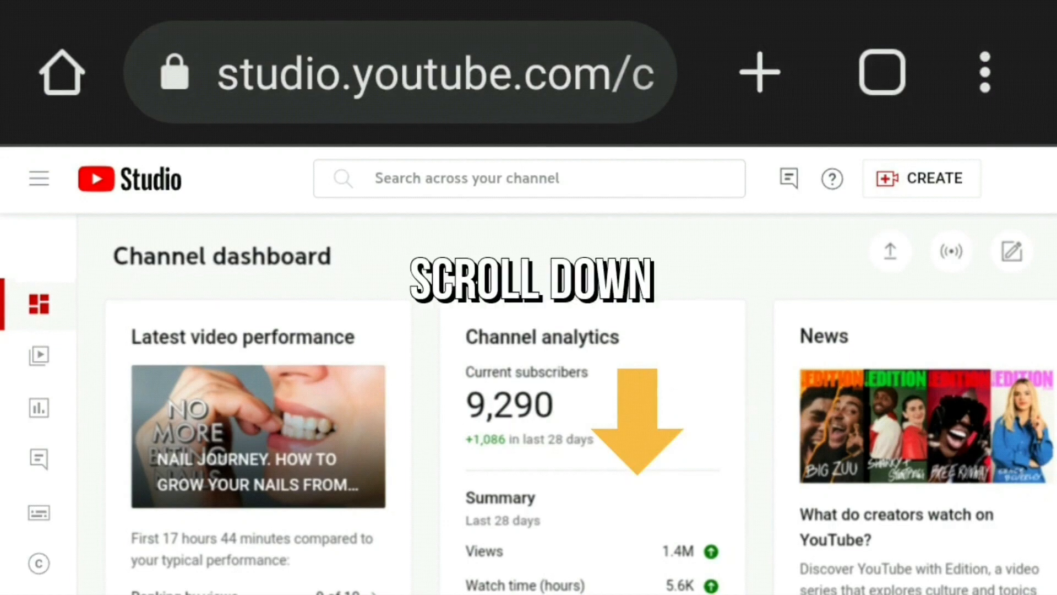
- Scroll the channel dashboard down until the Settings gear is visible
scroll(down, 3)
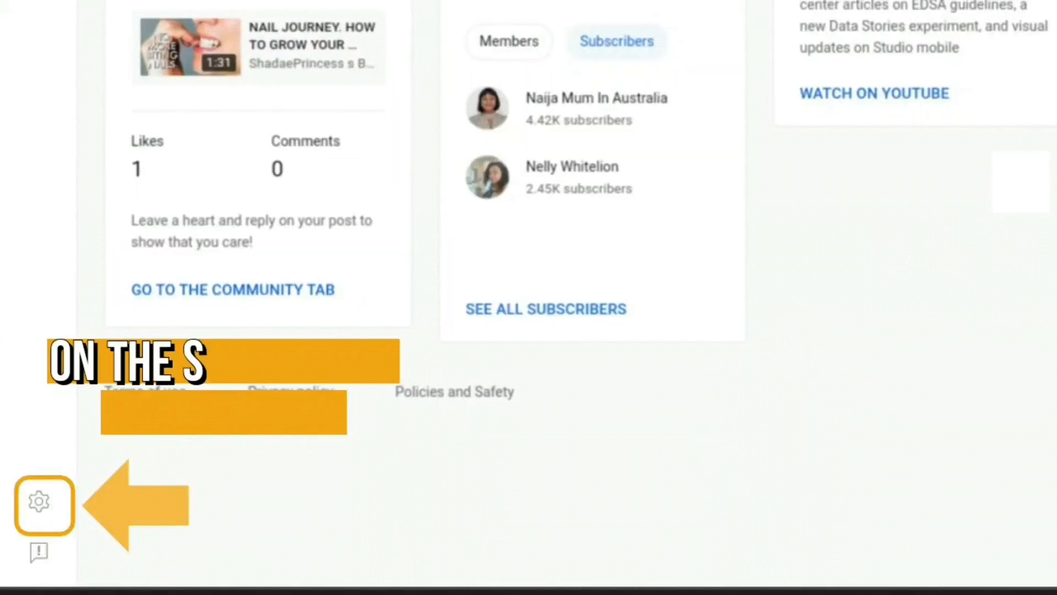
- Open Settings on General, showing default currency GBP – British Pound
click(44, 503)
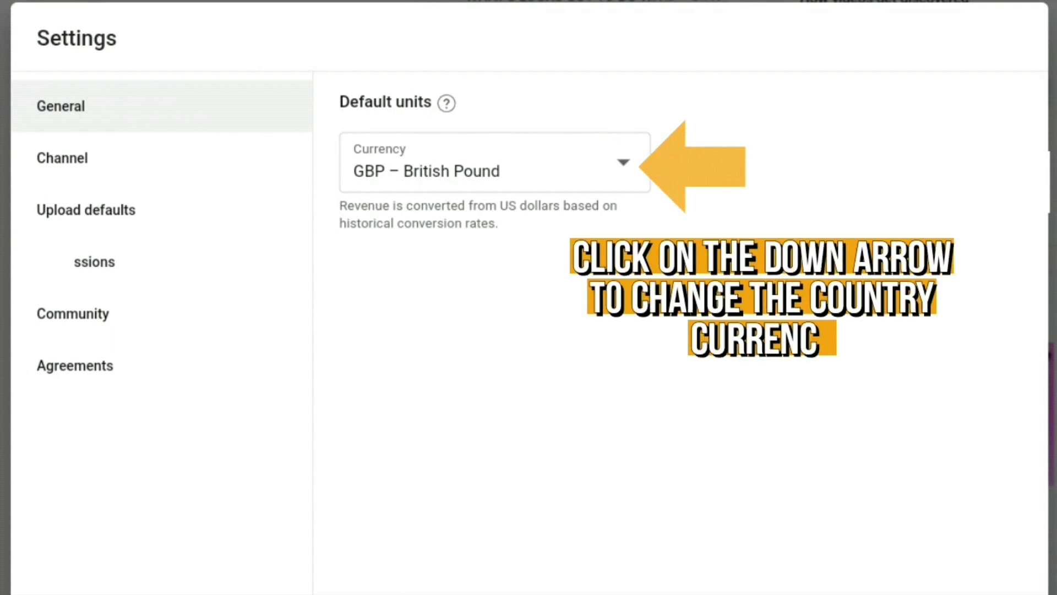
- Change the default currency from British Pound to NZD – New Zealand Dollar
click(621, 162)
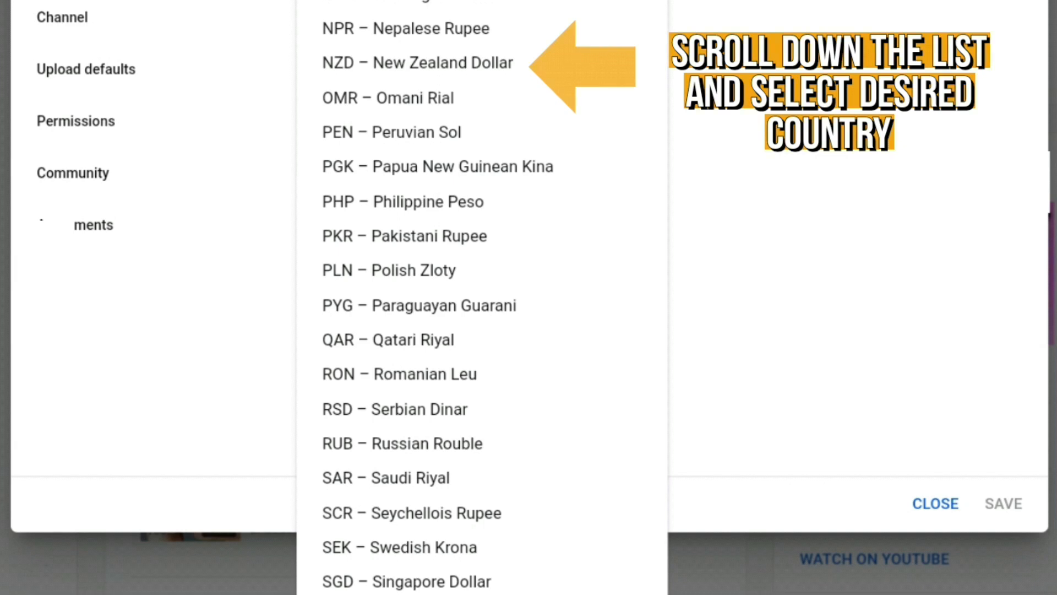
click(416, 62)
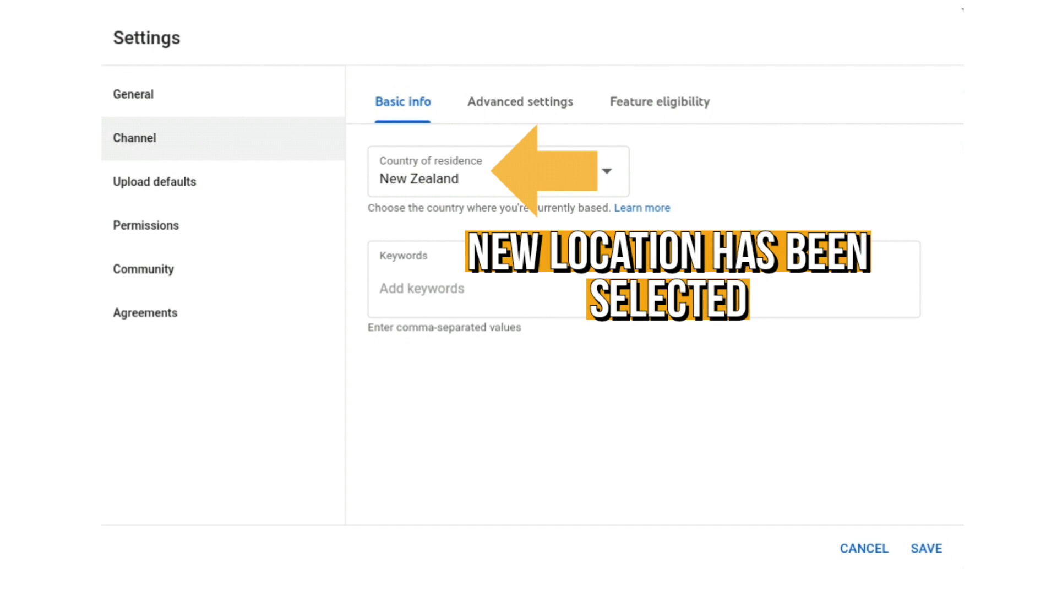